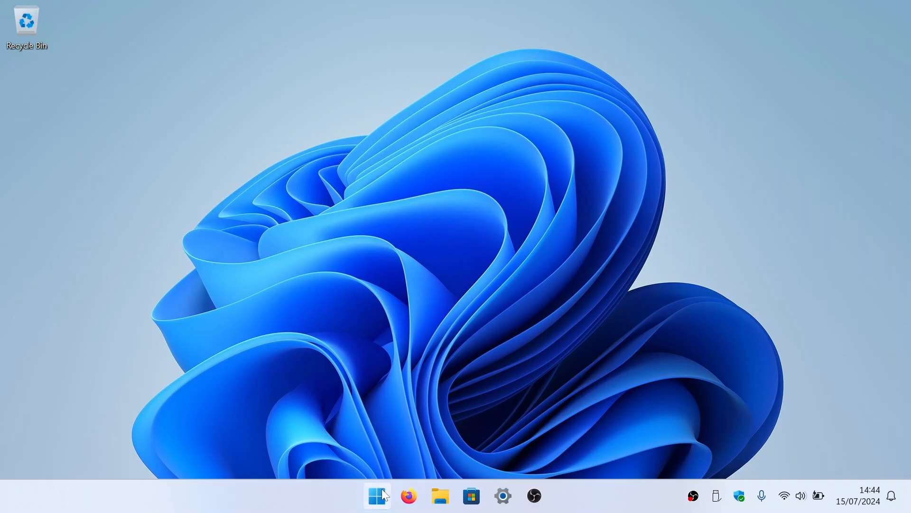
# Reach the router's shares at \\192.168.1.1 through Start search, listing Public and usbshare1
pyautogui.click(377, 496)
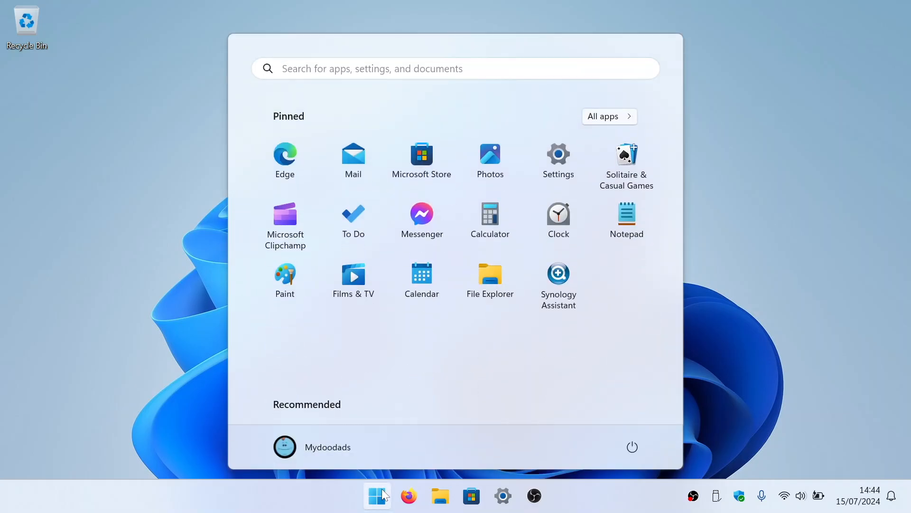
pyautogui.write('\\\\')
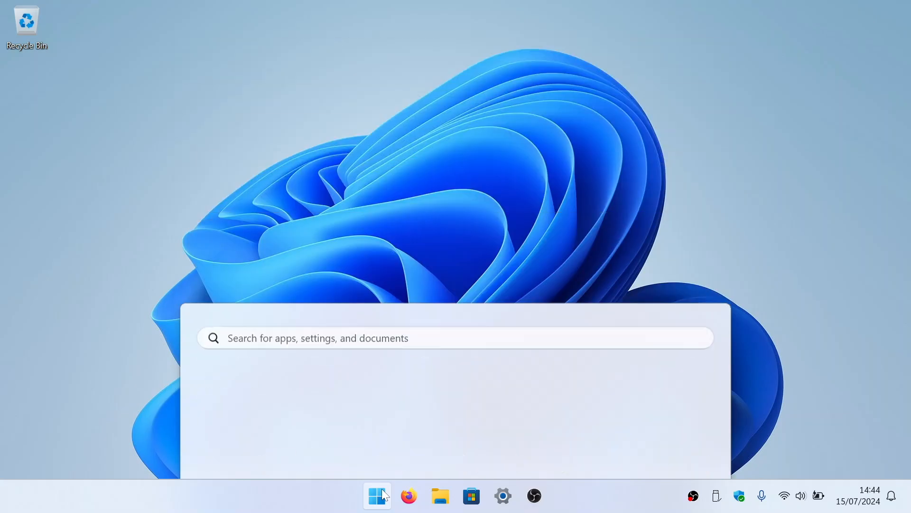
pyautogui.click(440, 495)
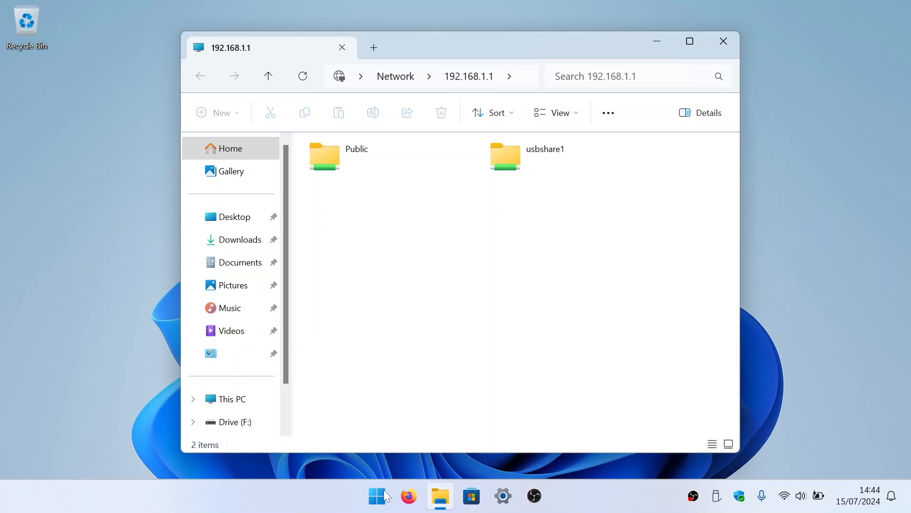
# Create a New folder inside the Public share, then close the Explorer window
pyautogui.click(334, 155)
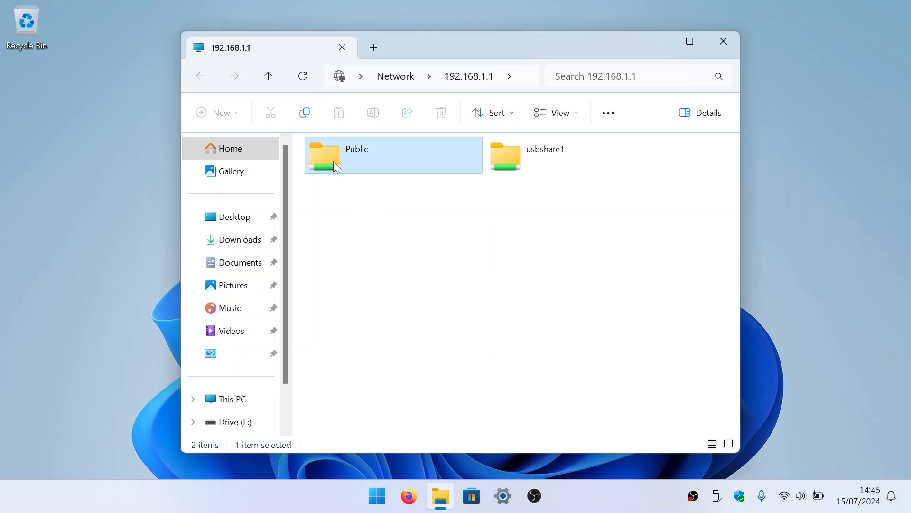
pyautogui.doubleClick(348, 155)
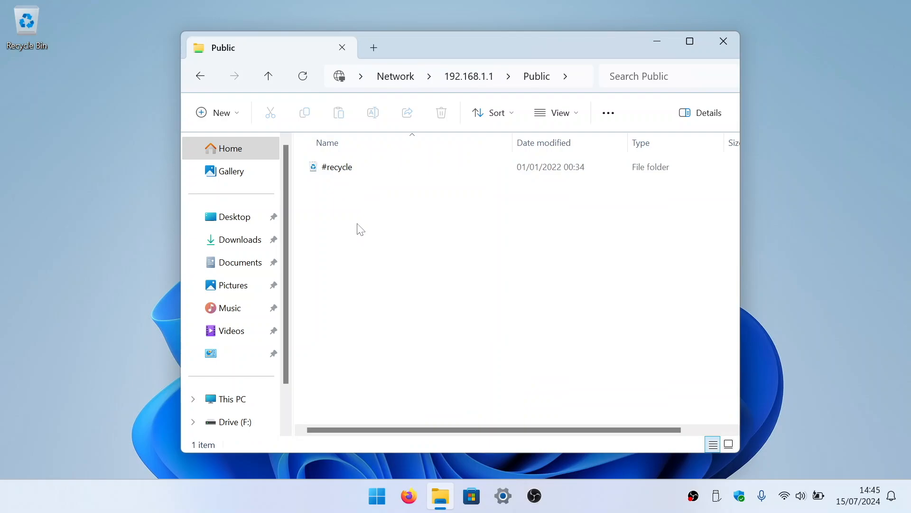
pyautogui.rightClick(357, 229)
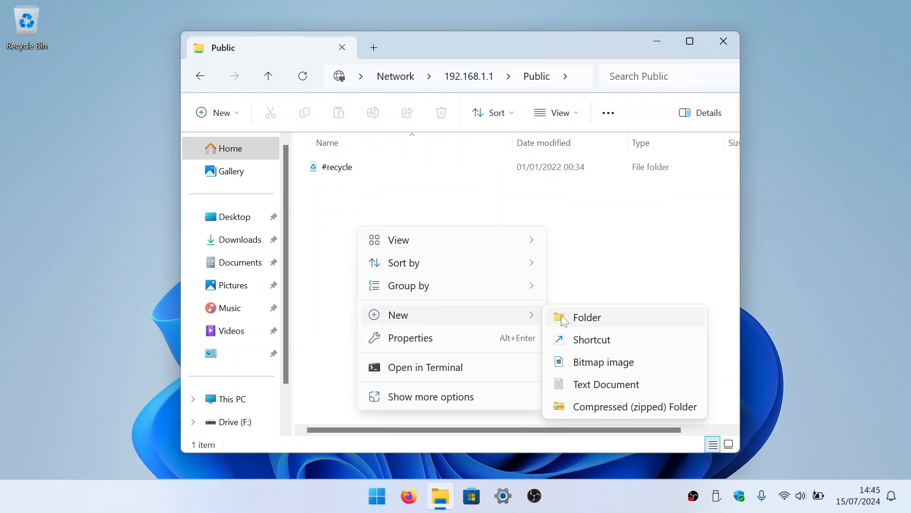
pyautogui.click(587, 317)
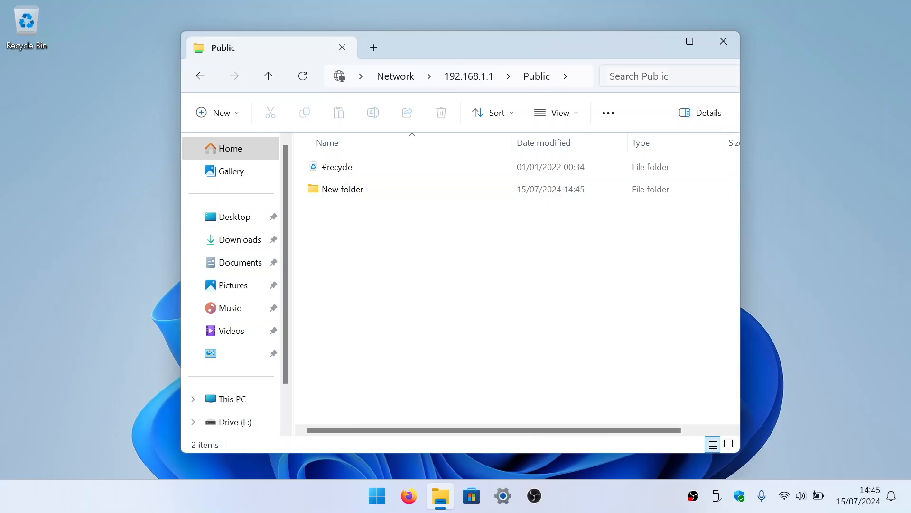
pyautogui.click(724, 40)
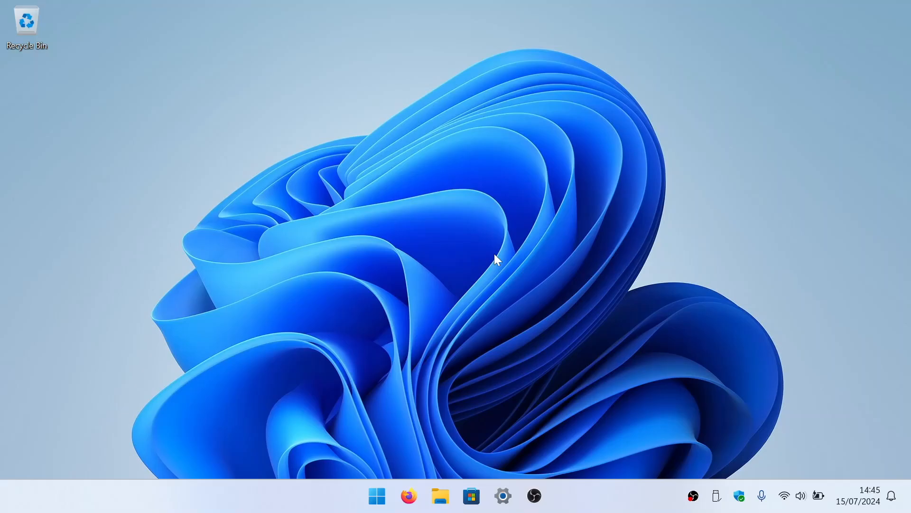
pyautogui.moveTo(488, 308)
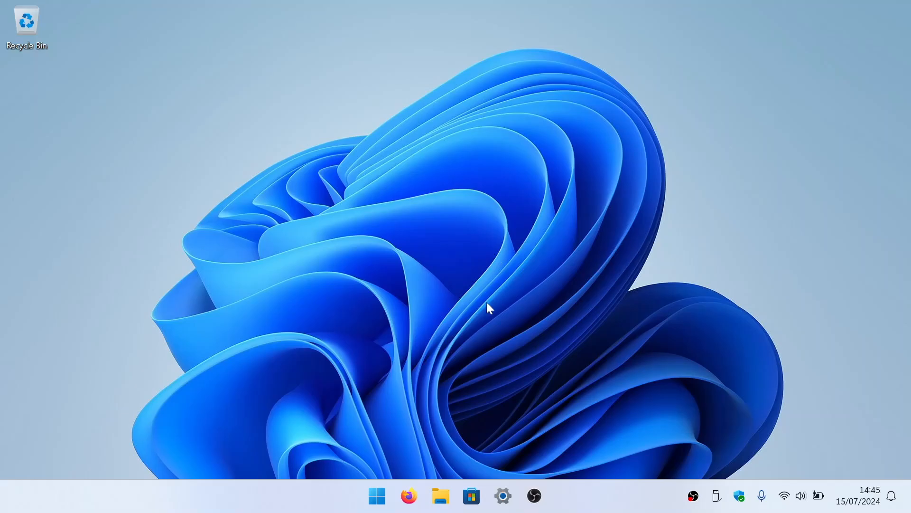
# In a fresh Explorer window, go to \\192.168.1.1 via the address bar and enter the Public share
pyautogui.click(439, 496)
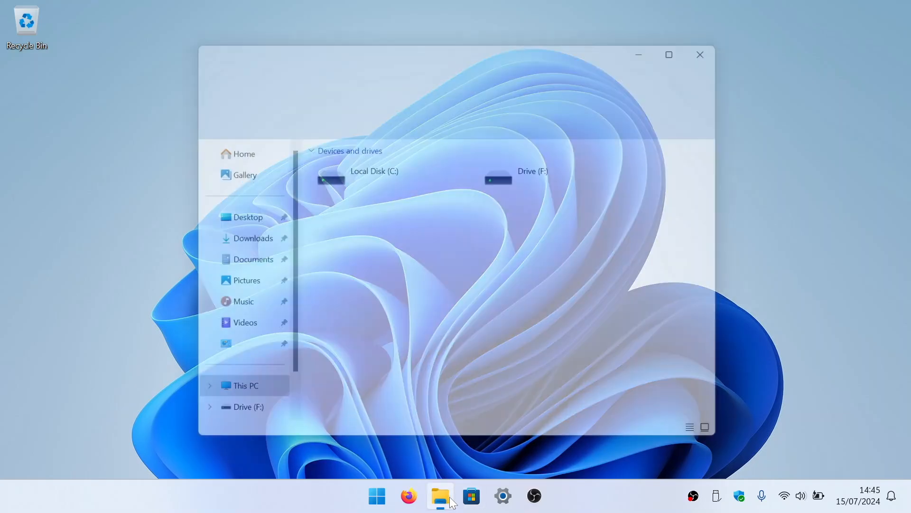
pyautogui.click(440, 495)
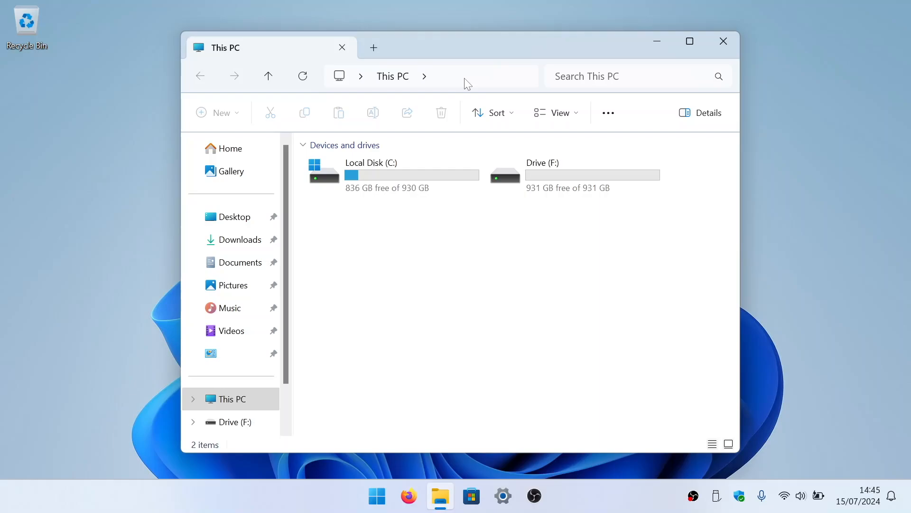
pyautogui.click(465, 76)
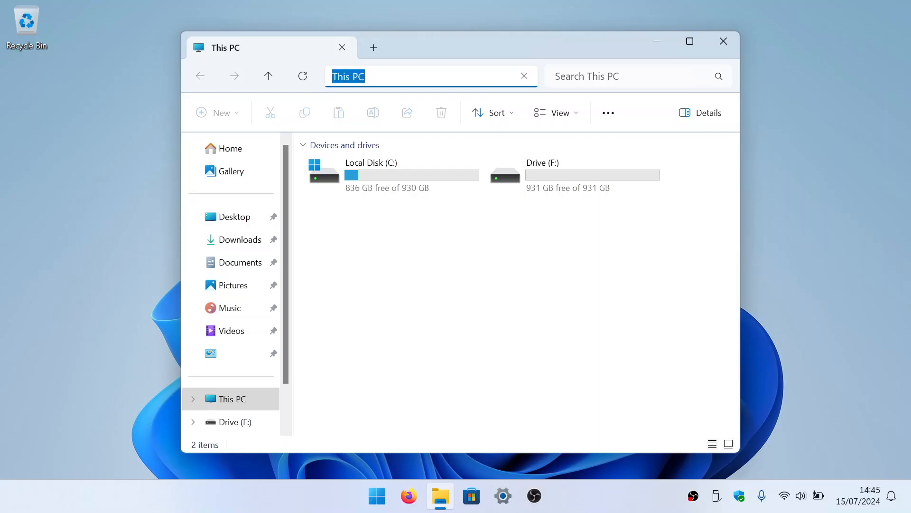
pyautogui.write('\\\\192.16')
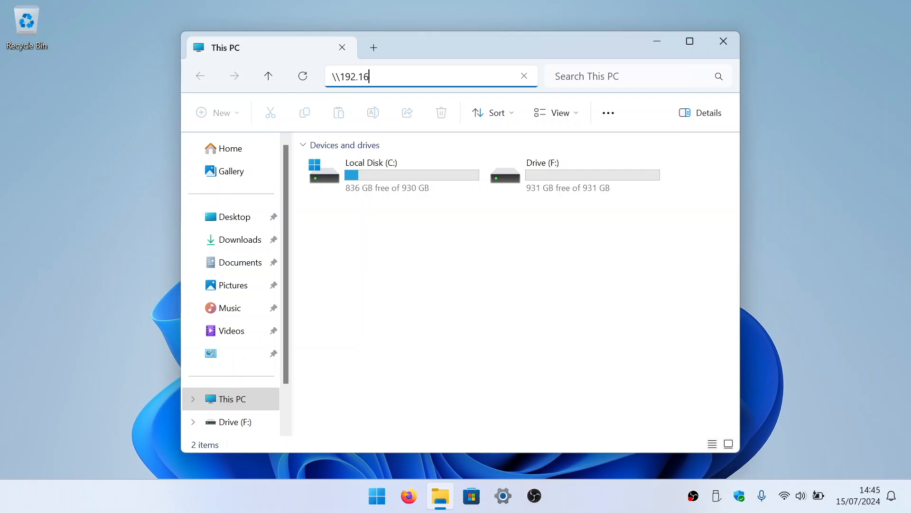
pyautogui.write('8.1.1')
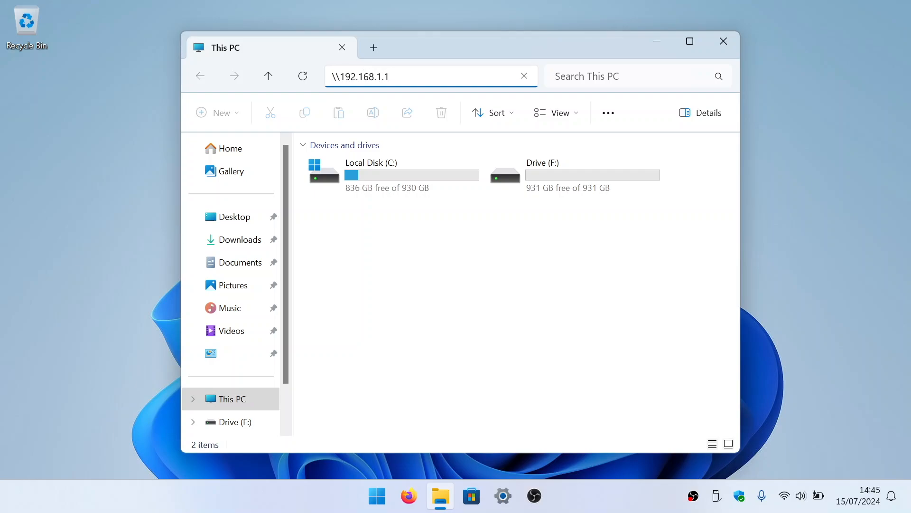
pyautogui.press('Enter')
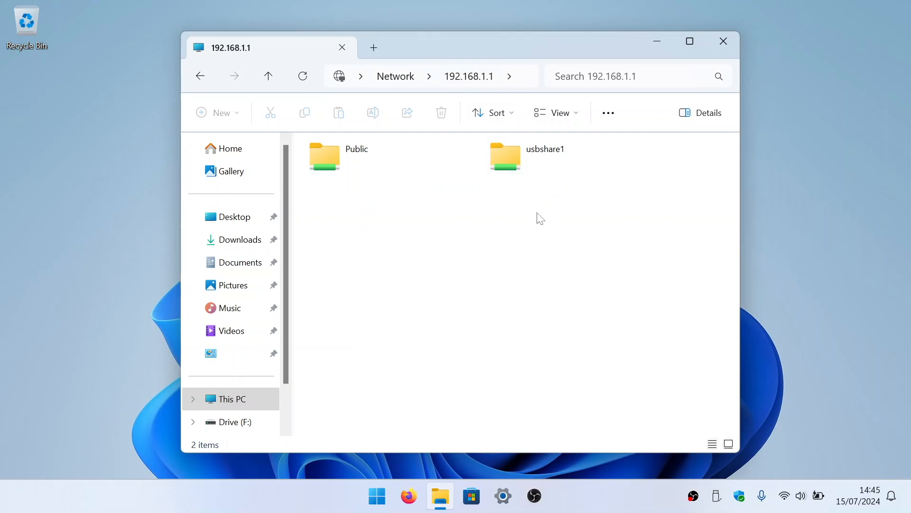
pyautogui.doubleClick(324, 157)
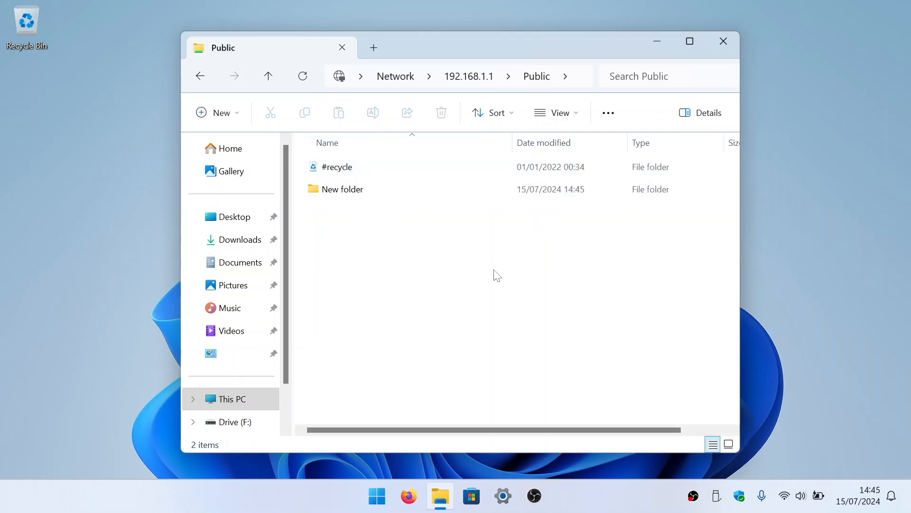
pyautogui.moveTo(614, 225)
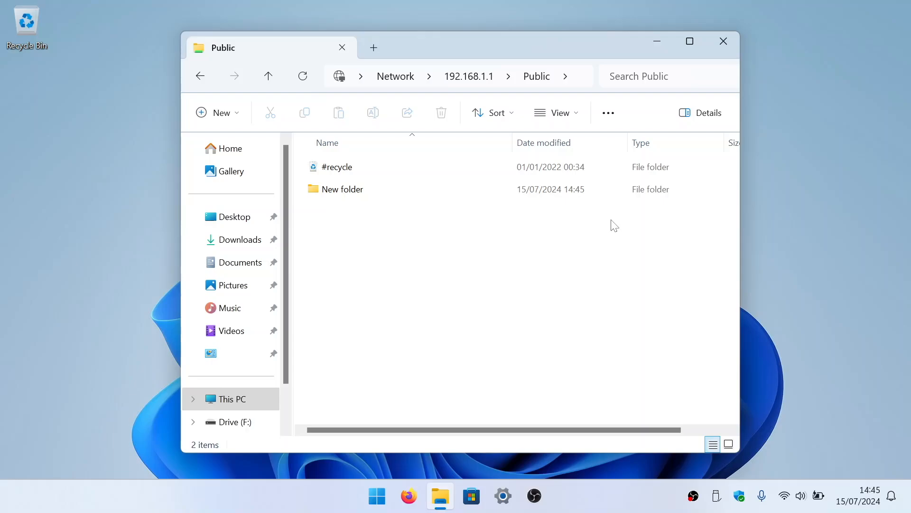
pyautogui.moveTo(619, 206)
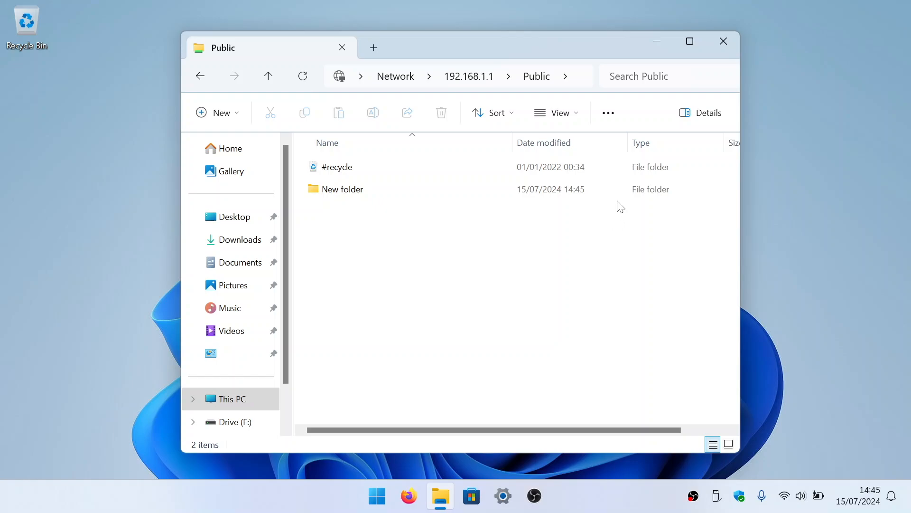
# Go to \\synologyrouter by name in the address bar and enter its Public share
pyautogui.click(430, 76)
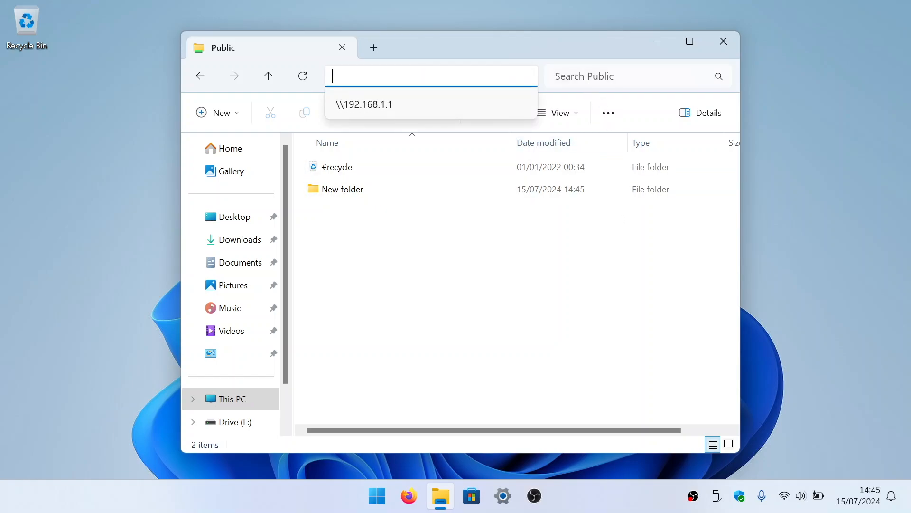
pyautogui.write('\\\\')
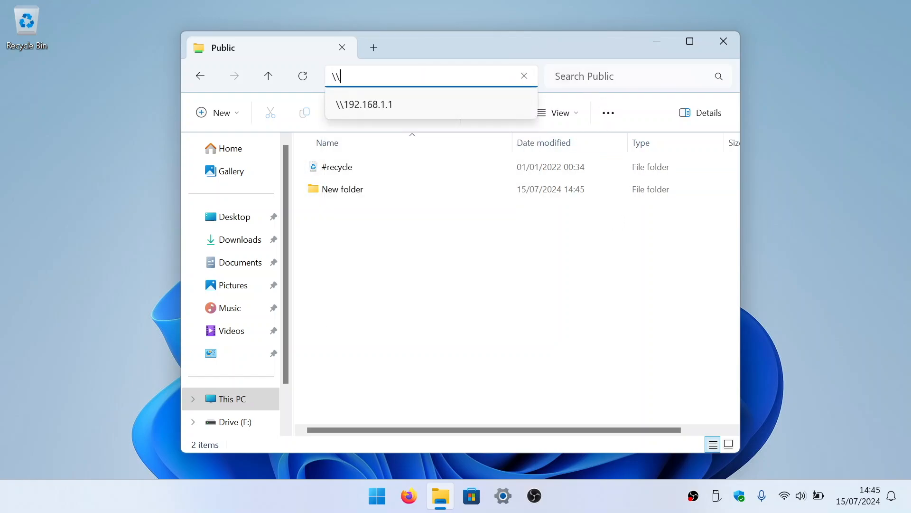
pyautogui.write('syno')
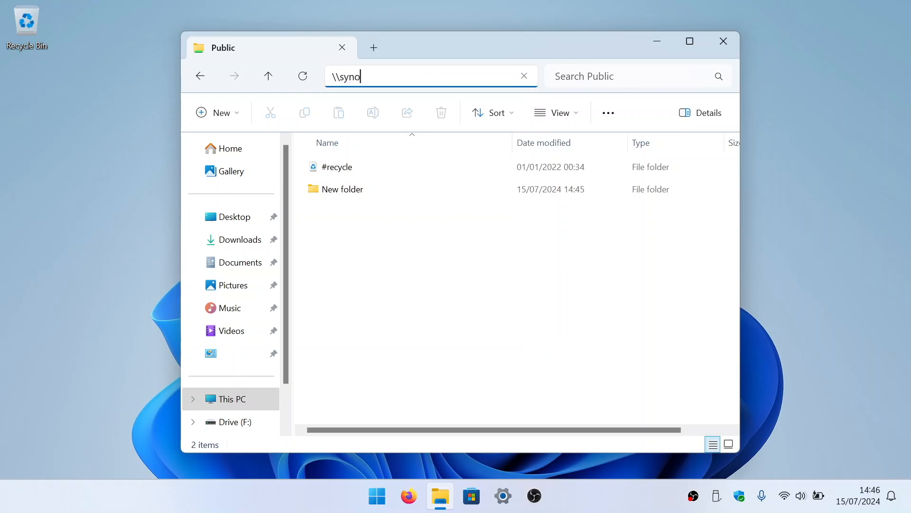
pyautogui.write('logyrout')
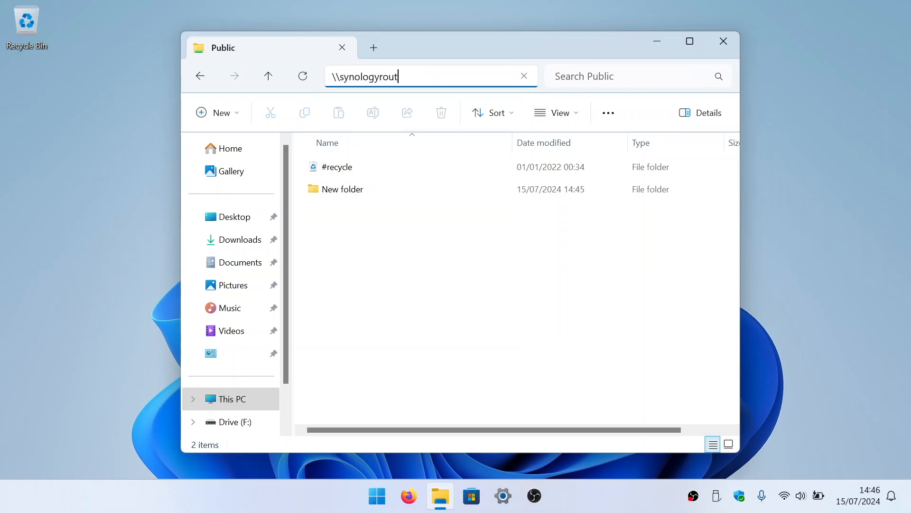
pyautogui.write('er')
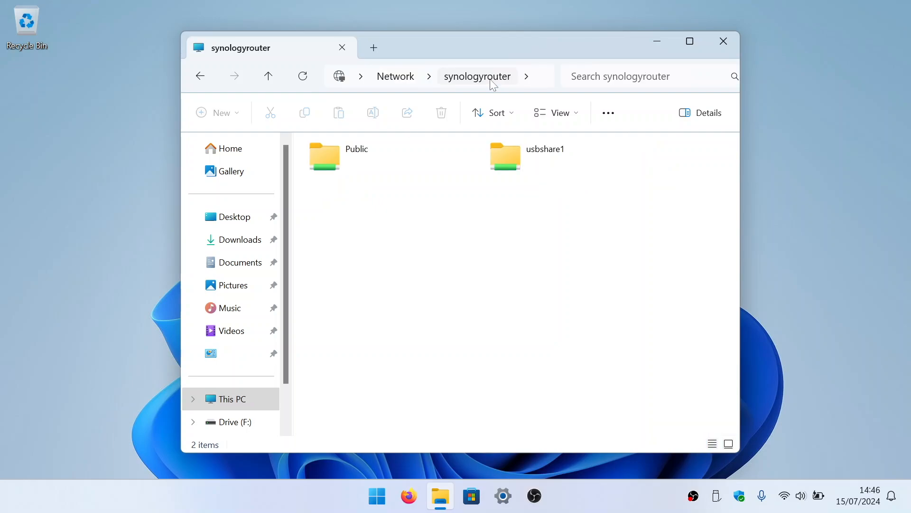
pyautogui.moveTo(526, 240)
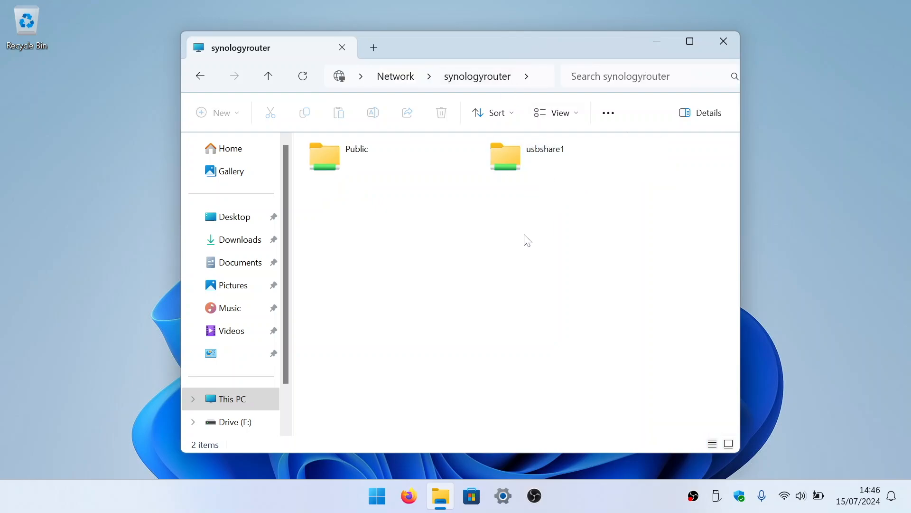
pyautogui.doubleClick(323, 154)
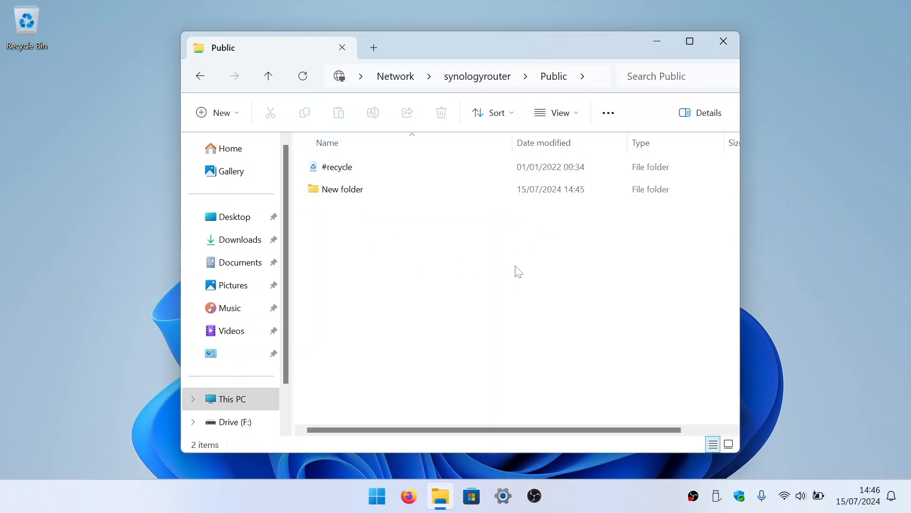
pyautogui.moveTo(604, 80)
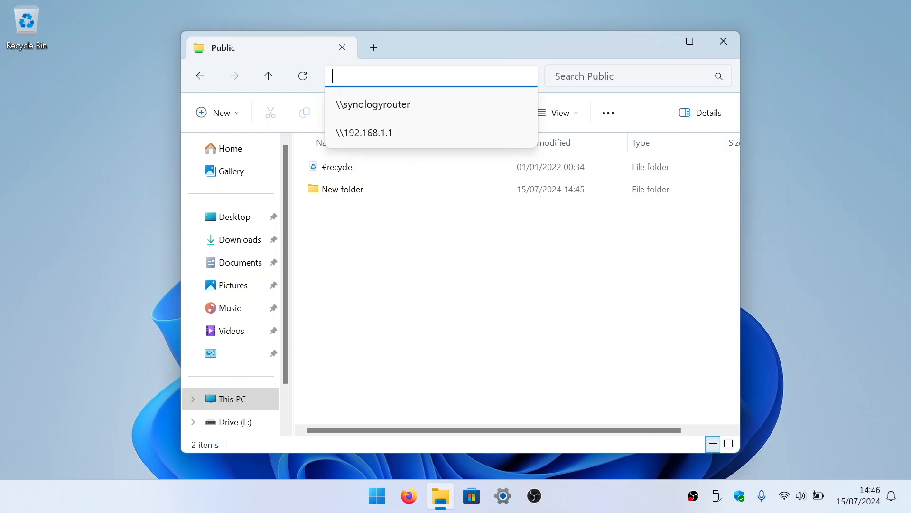
# Enter the full path \\192.168.1.1\Public in the address bar to reach the share directly
pyautogui.write('\\\\192')
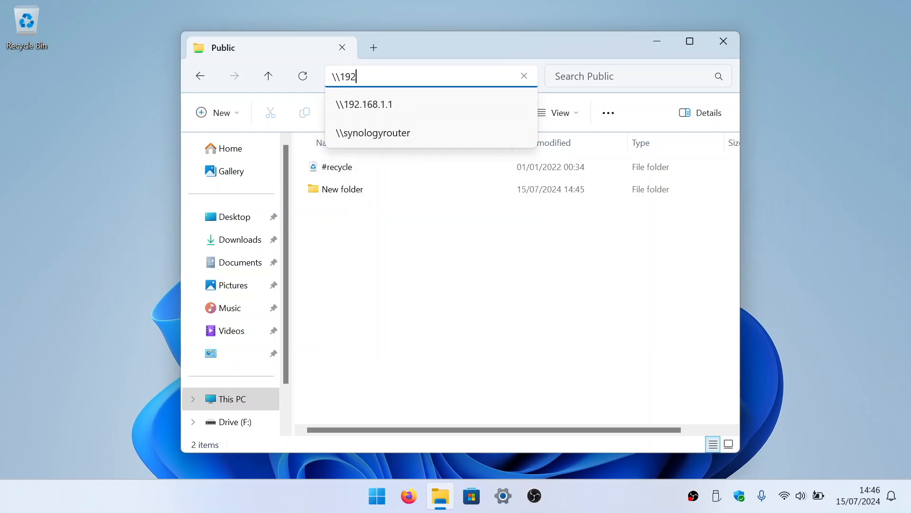
pyautogui.write('.168.1.1')
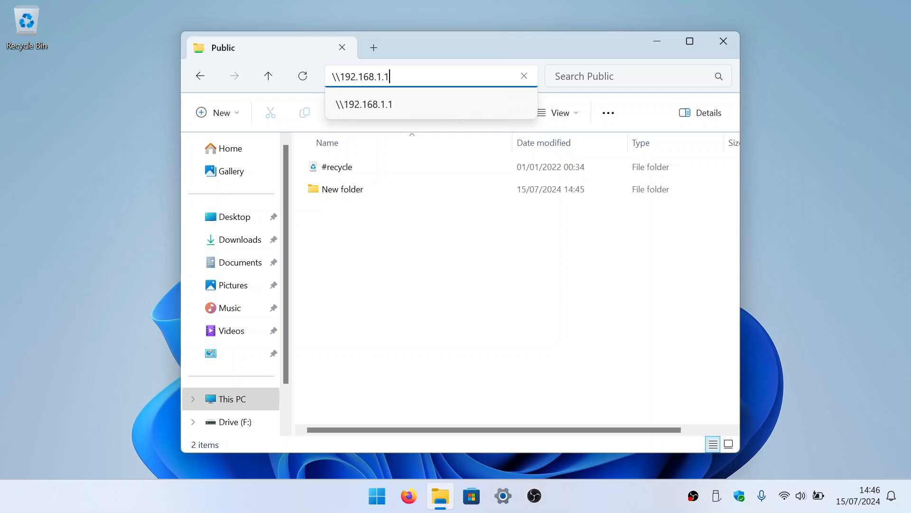
pyautogui.write('\\')
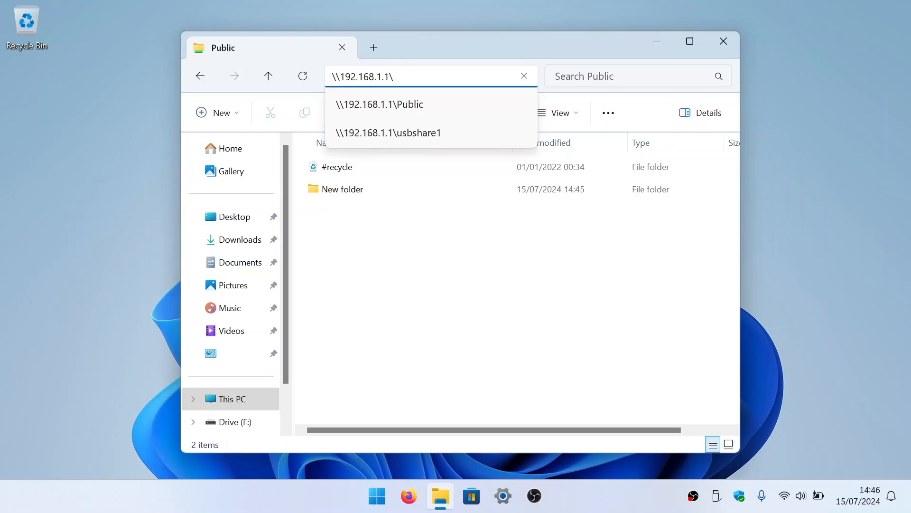
pyautogui.moveTo(487, 111)
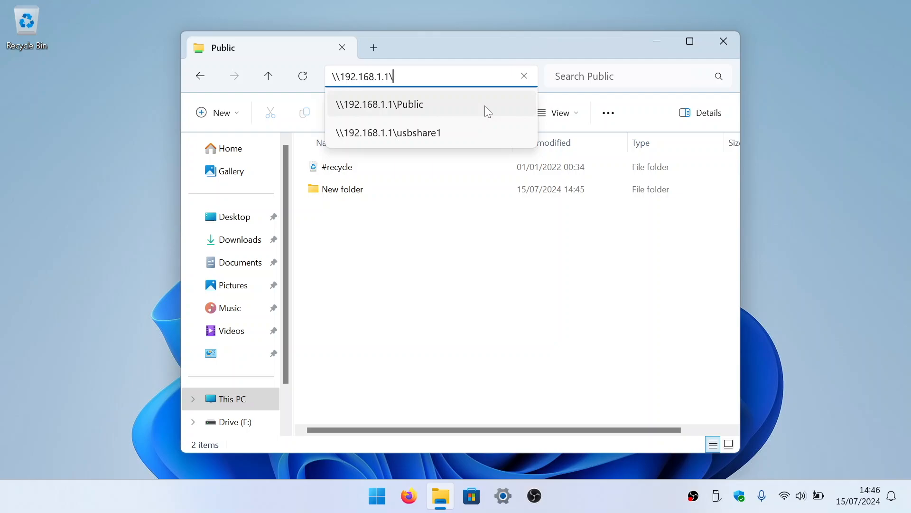
pyautogui.write('Publ')
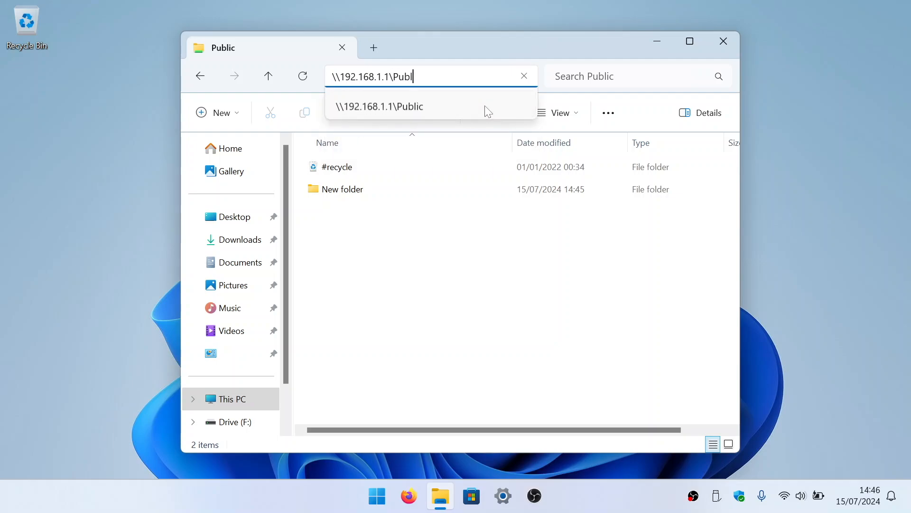
pyautogui.write('ic')
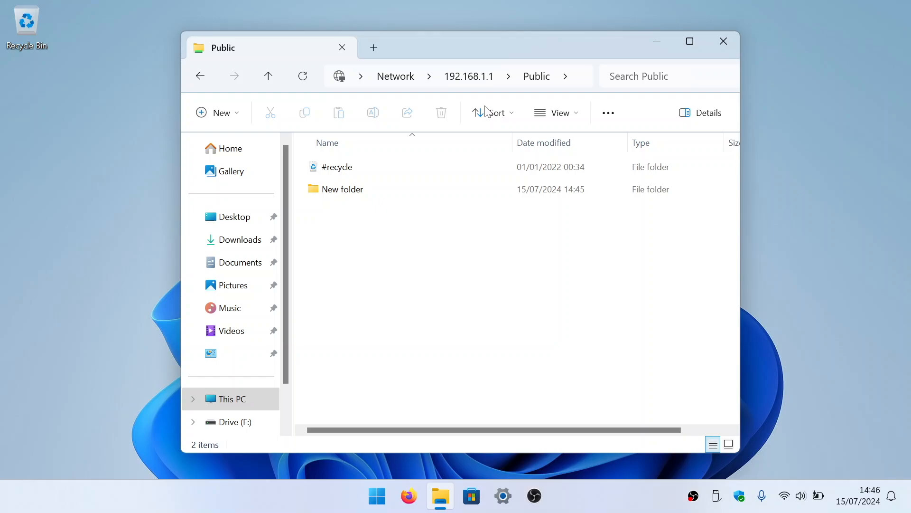
pyautogui.moveTo(502, 278)
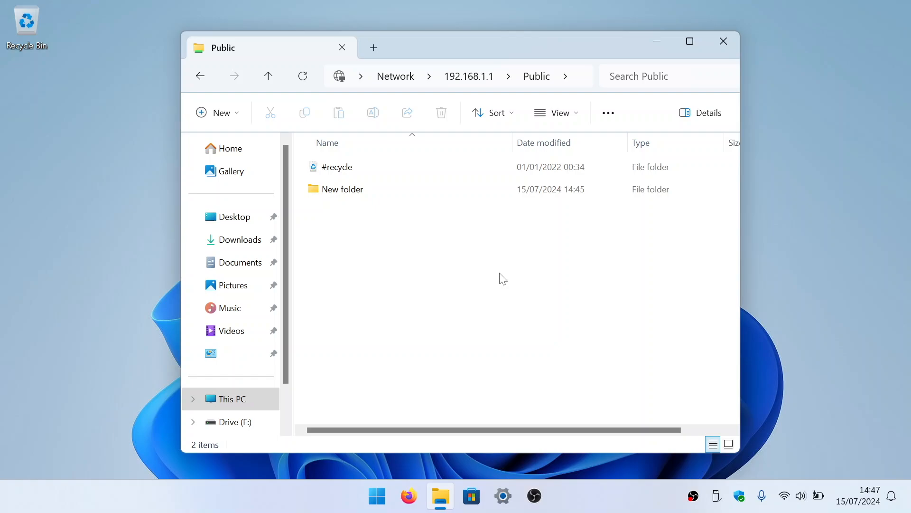
pyautogui.moveTo(352, 407)
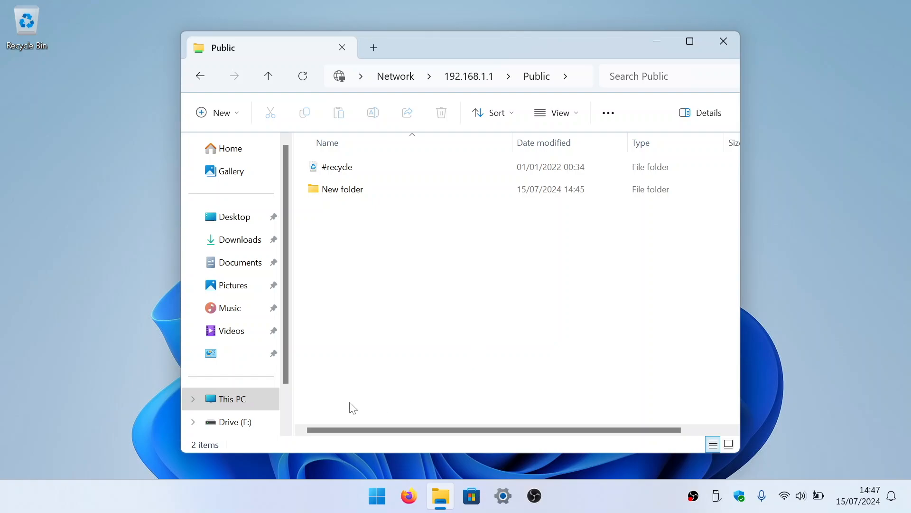
# From the Network location, turn on network discovery and file sharing so SYNOLOGYROUTER appears
pyautogui.scroll(-3)
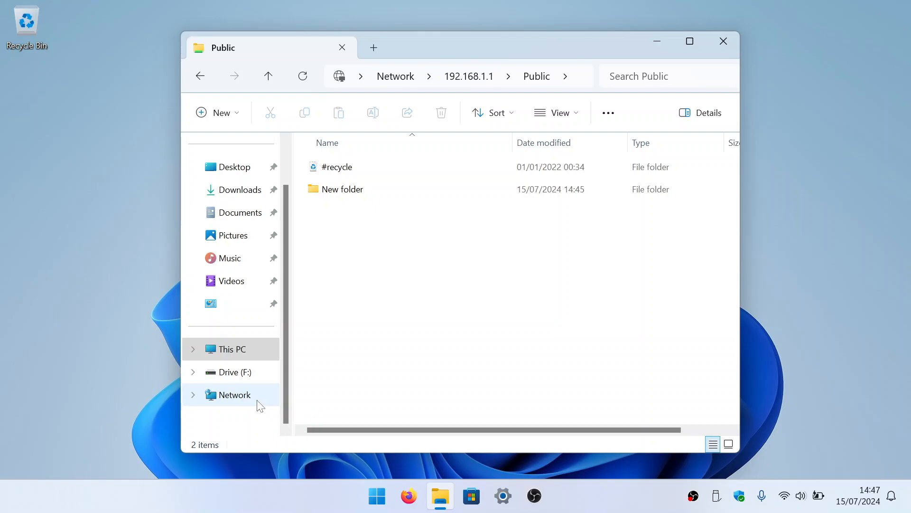
pyautogui.click(234, 395)
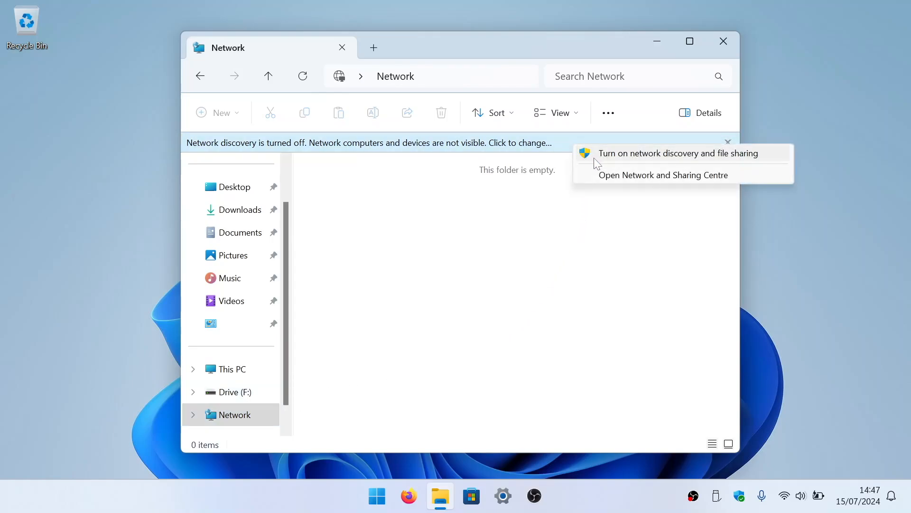
pyautogui.moveTo(756, 160)
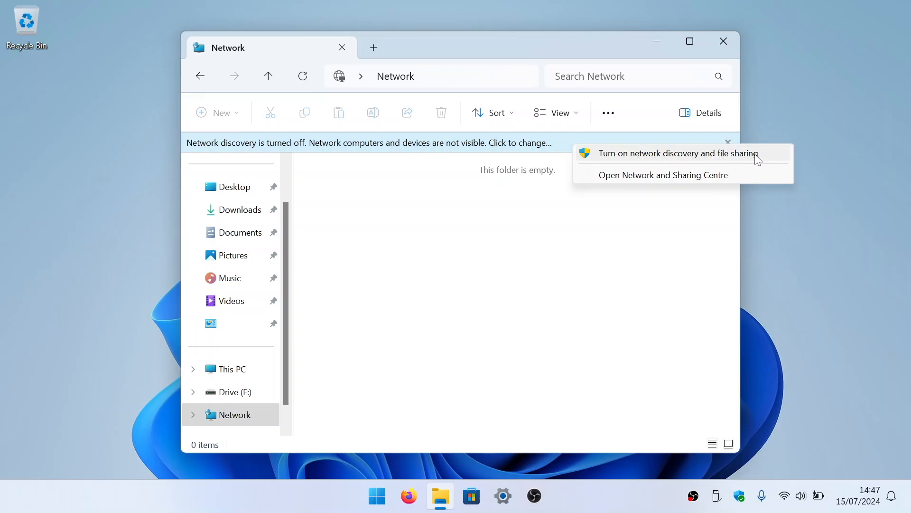
pyautogui.click(678, 153)
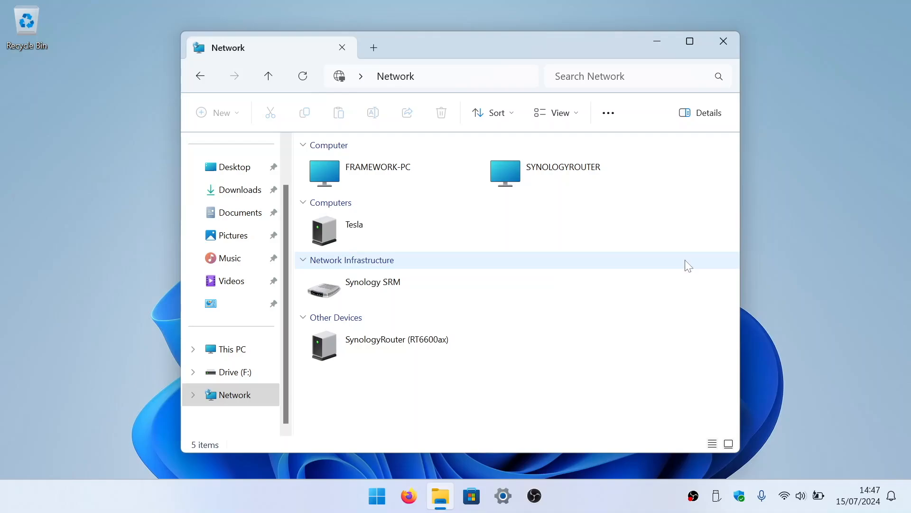
pyautogui.moveTo(672, 402)
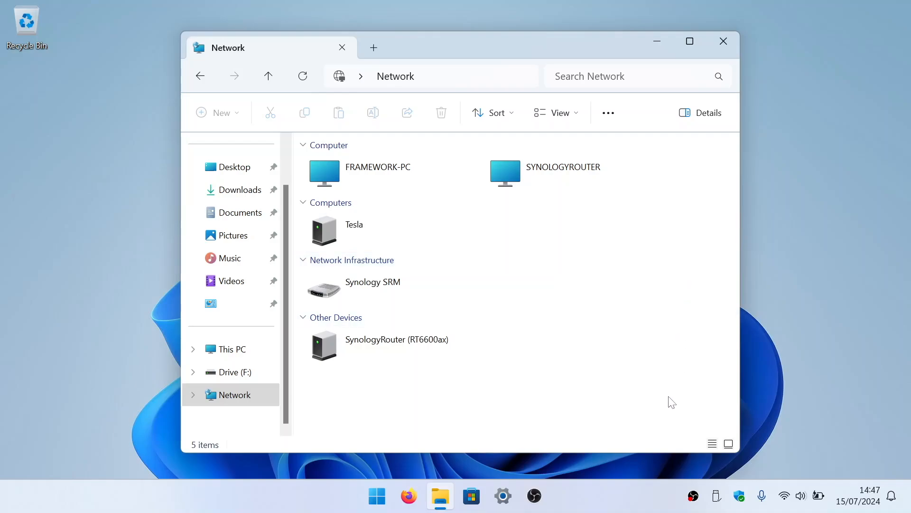
pyautogui.moveTo(666, 399)
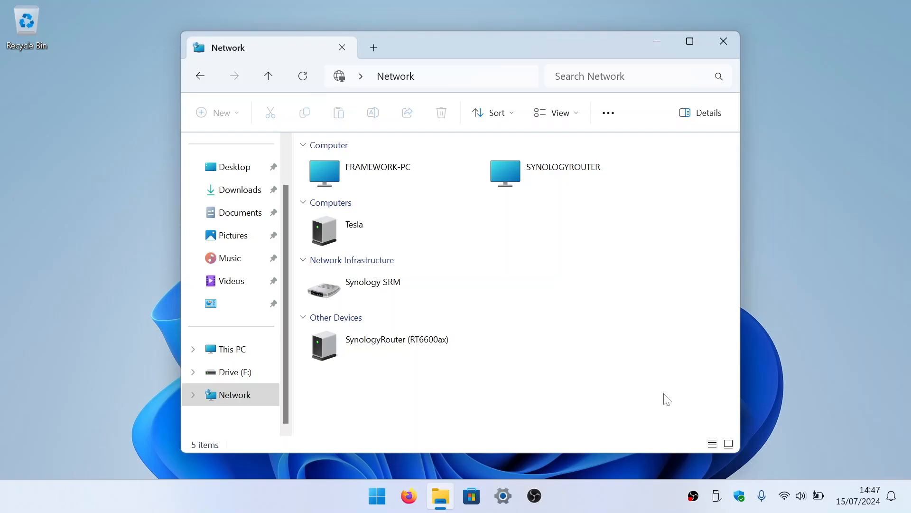
# Browse into SYNOLOGYROUTER from the discovered computers and enter its Public share
pyautogui.click(563, 173)
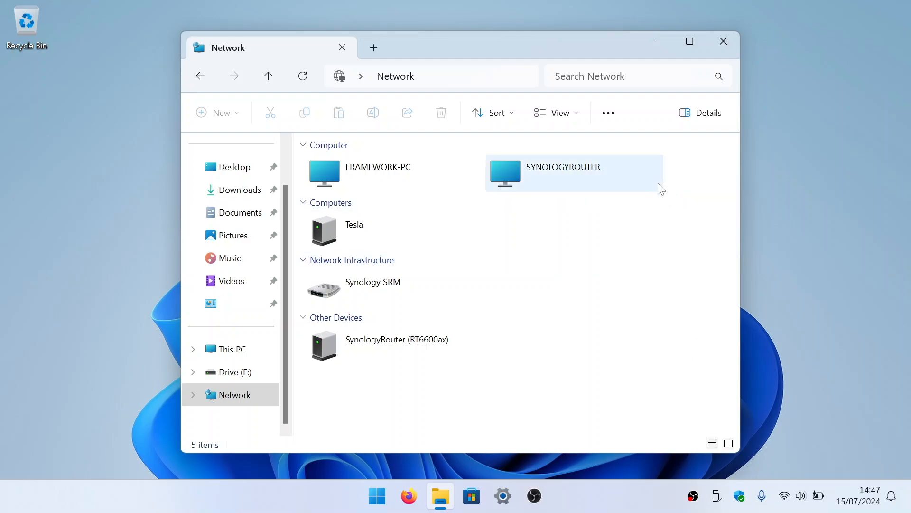
pyautogui.moveTo(591, 175)
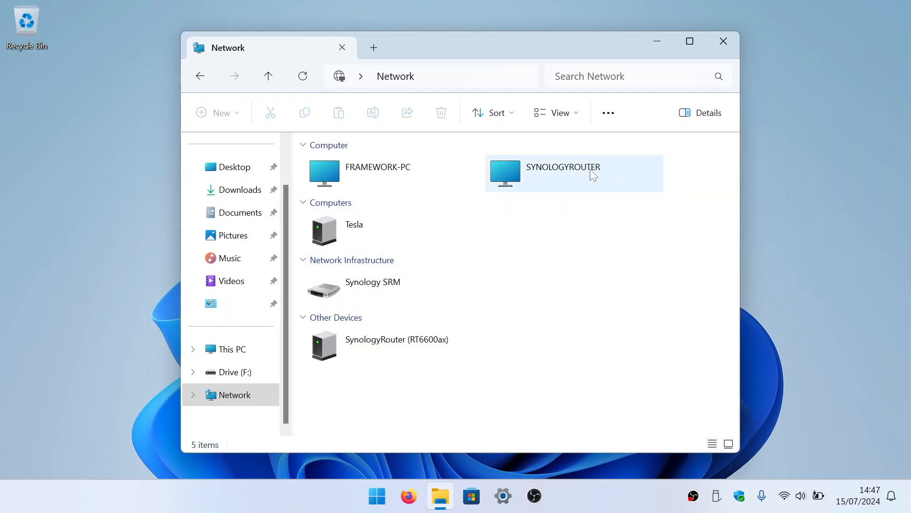
pyautogui.doubleClick(562, 173)
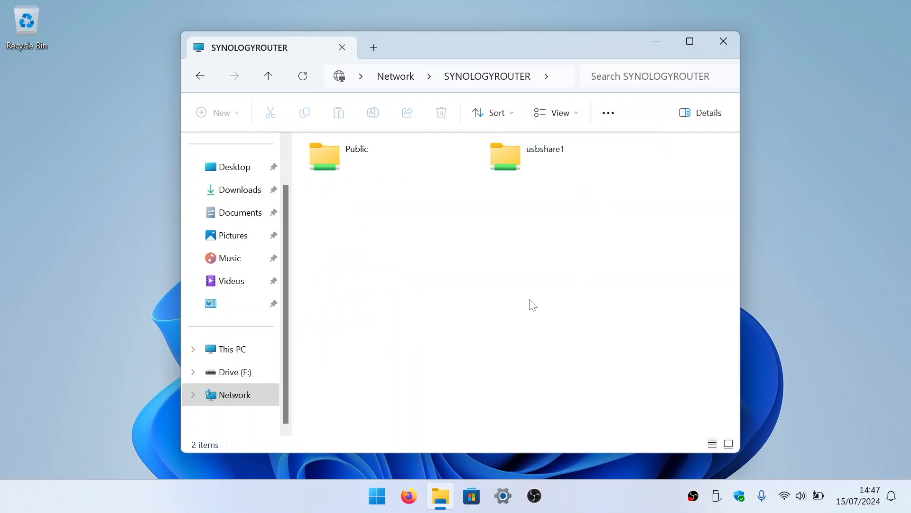
pyautogui.moveTo(502, 319)
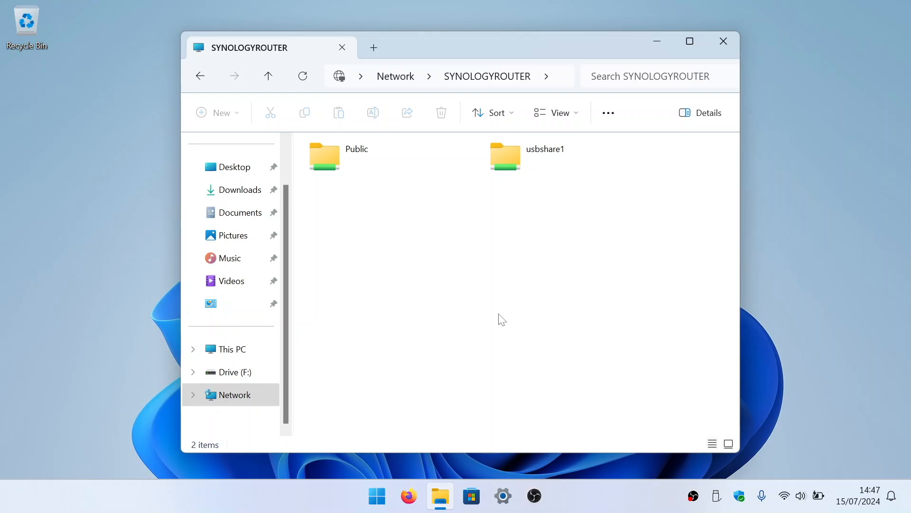
pyautogui.doubleClick(324, 156)
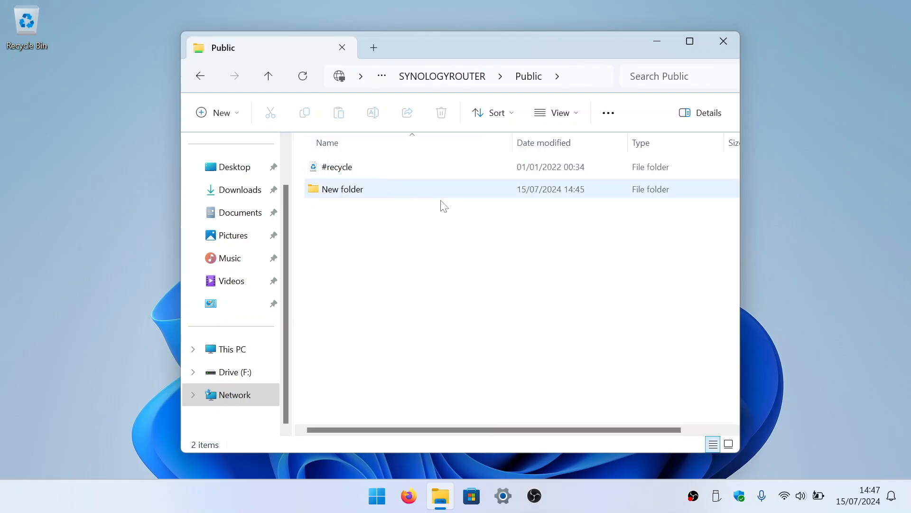
pyautogui.click(520, 311)
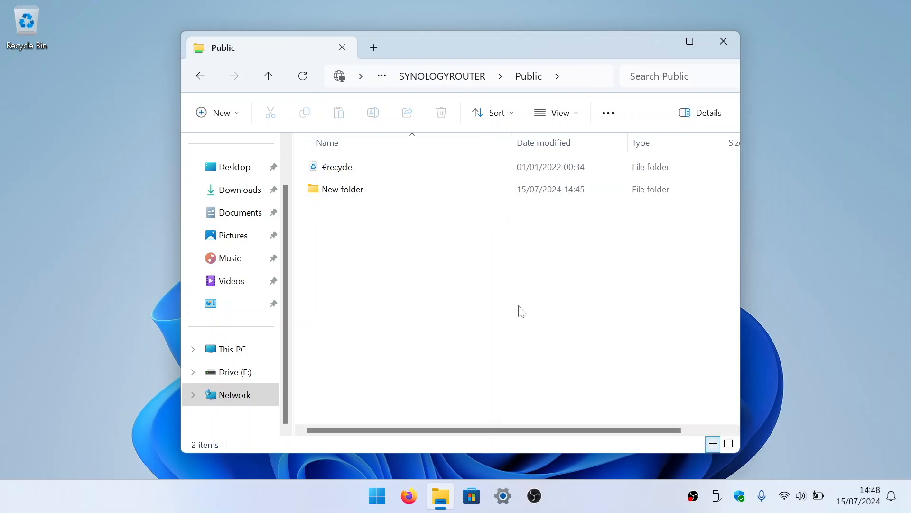